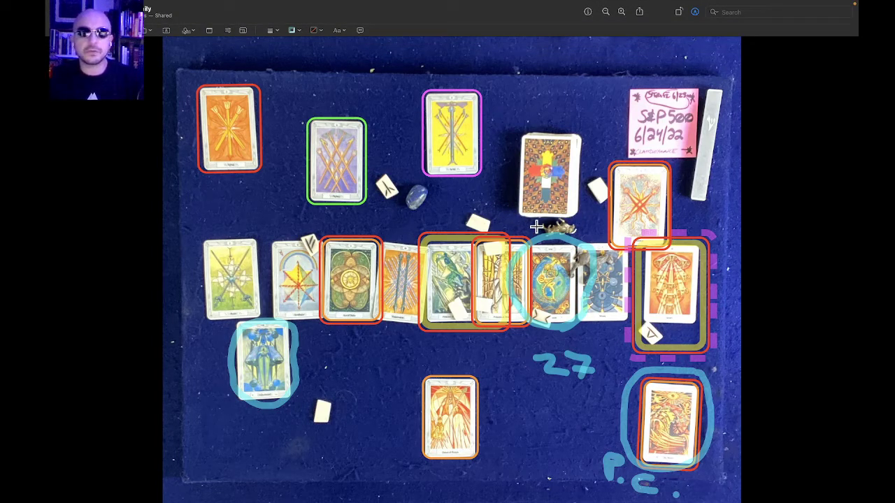
{"action": "mouse_move", "coordinate": [529, 256]}
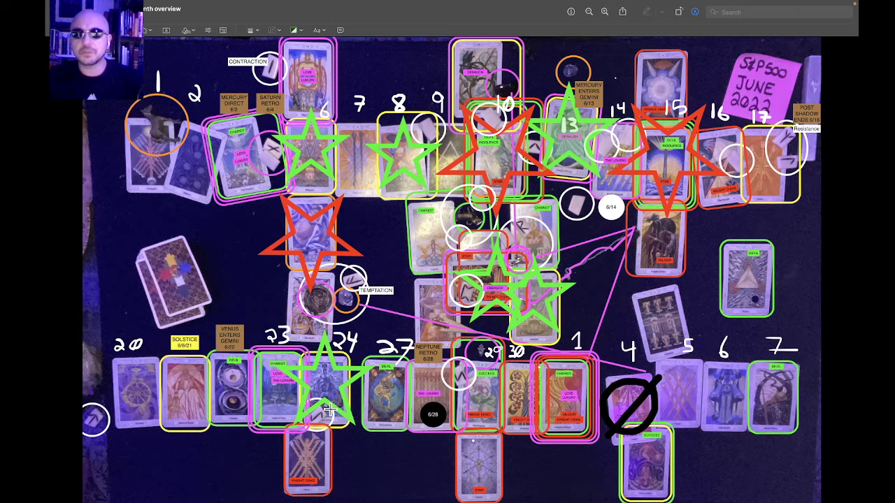
{"action": "mouse_move", "coordinate": [337, 381]}
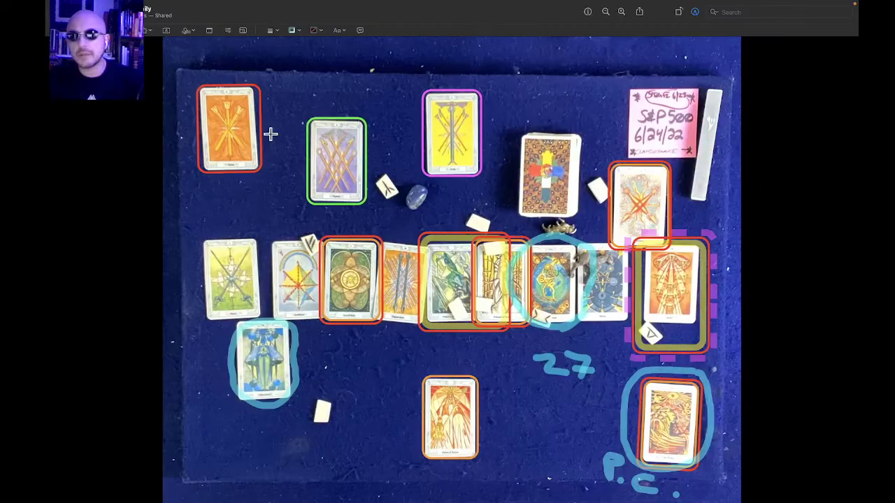
{"action": "mouse_move", "coordinate": [260, 185]}
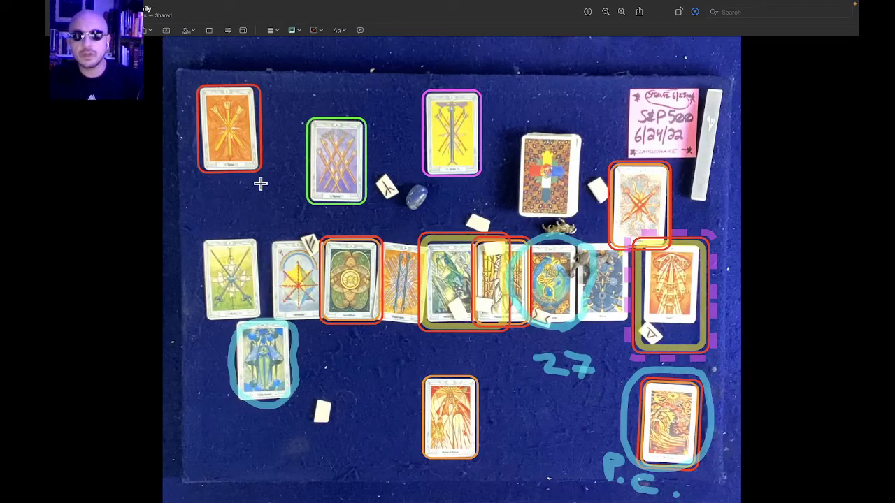
{"action": "mouse_move", "coordinate": [546, 383]}
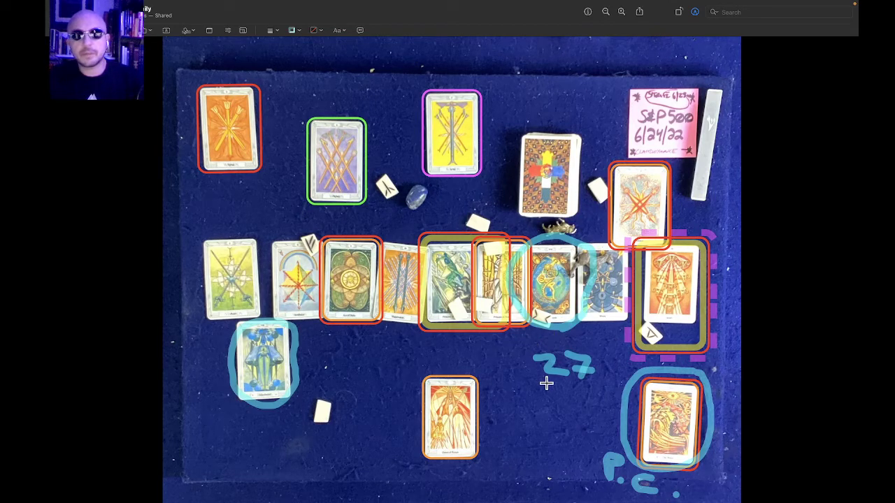
{"action": "mouse_move", "coordinate": [515, 354]}
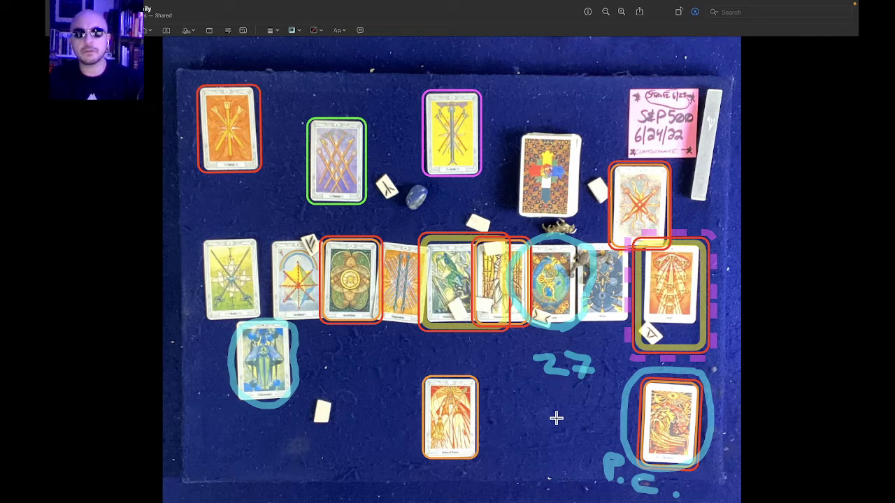
{"action": "mouse_move", "coordinate": [565, 246]}
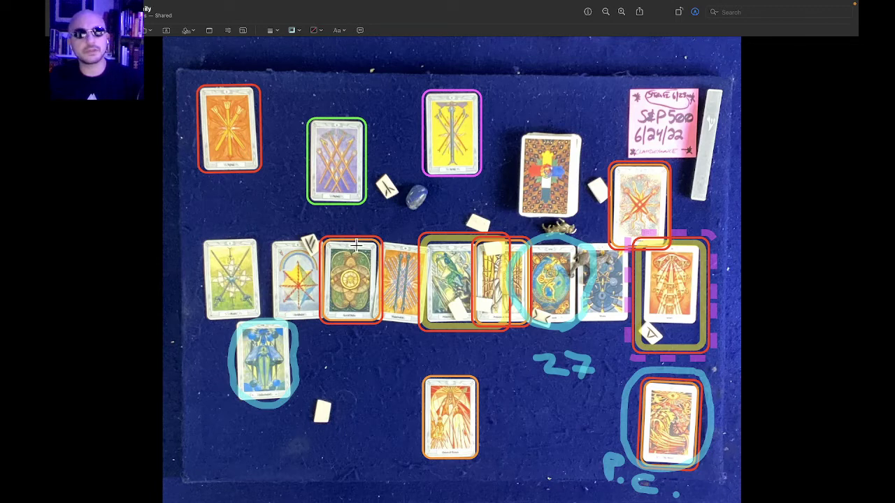
{"action": "mouse_move", "coordinate": [671, 357]}
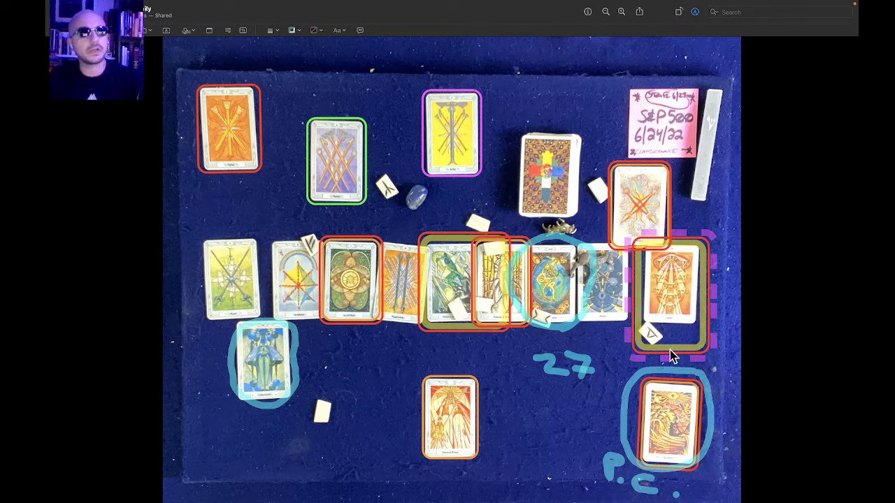
{"action": "mouse_move", "coordinate": [225, 231]}
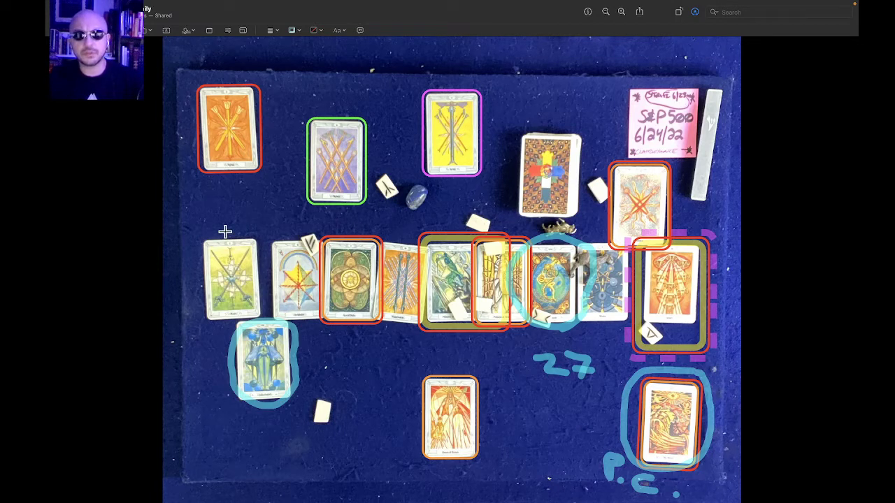
{"action": "mouse_move", "coordinate": [293, 222]}
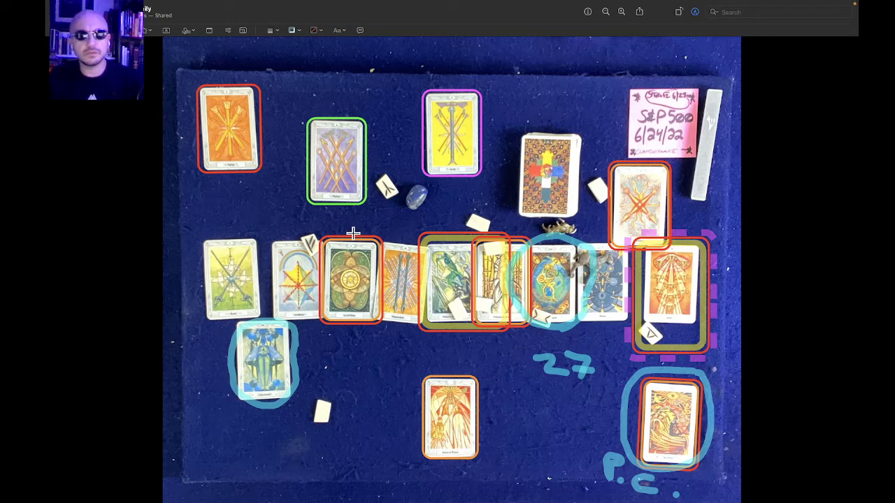
{"action": "mouse_move", "coordinate": [362, 250]}
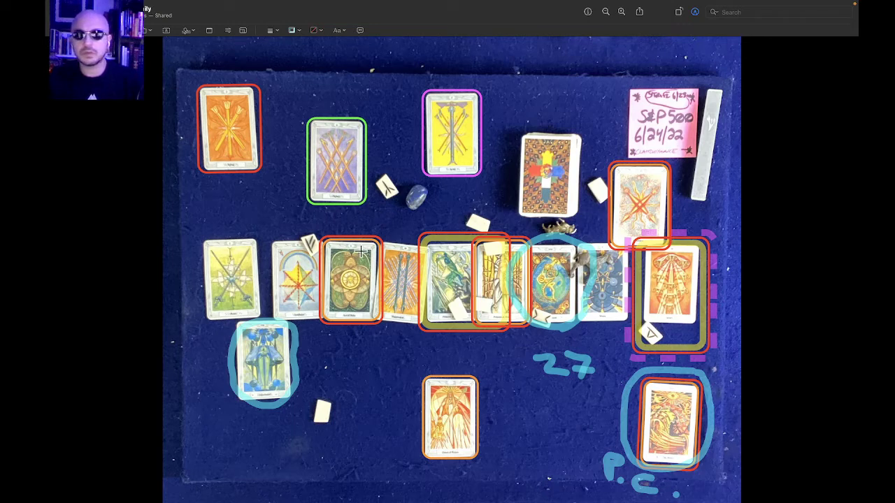
{"action": "mouse_move", "coordinate": [329, 235]}
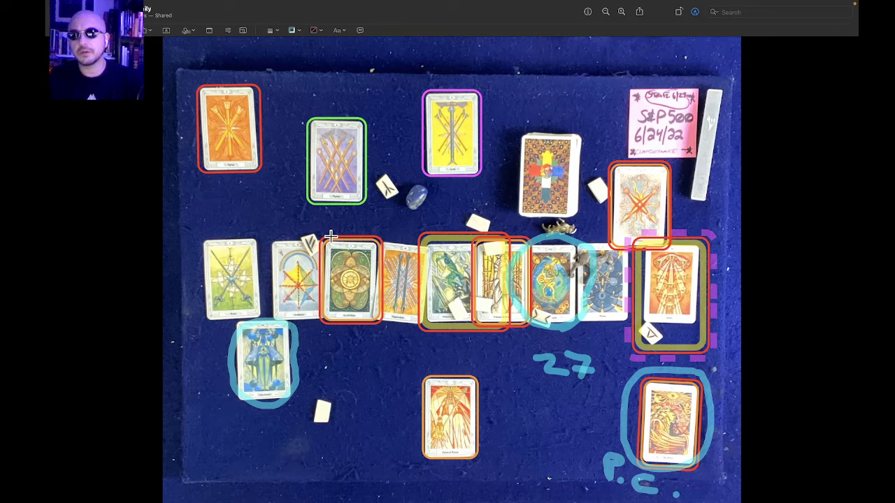
{"action": "mouse_move", "coordinate": [461, 137]}
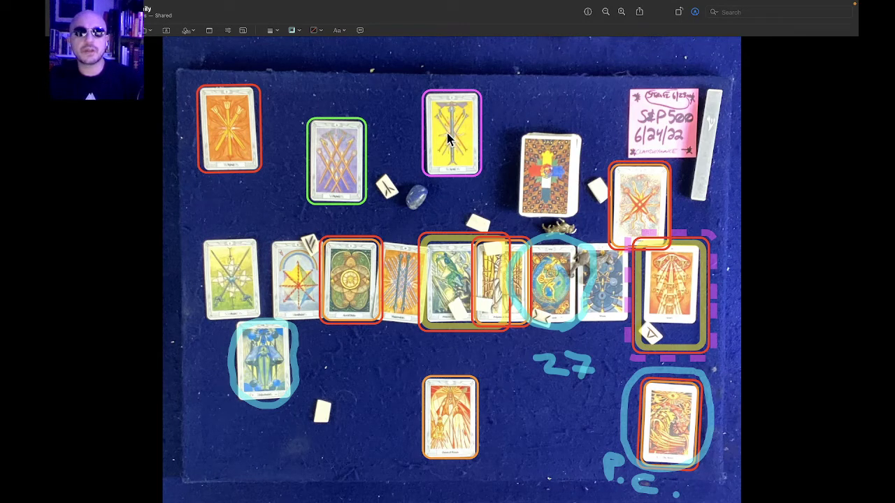
{"action": "mouse_move", "coordinate": [454, 122]}
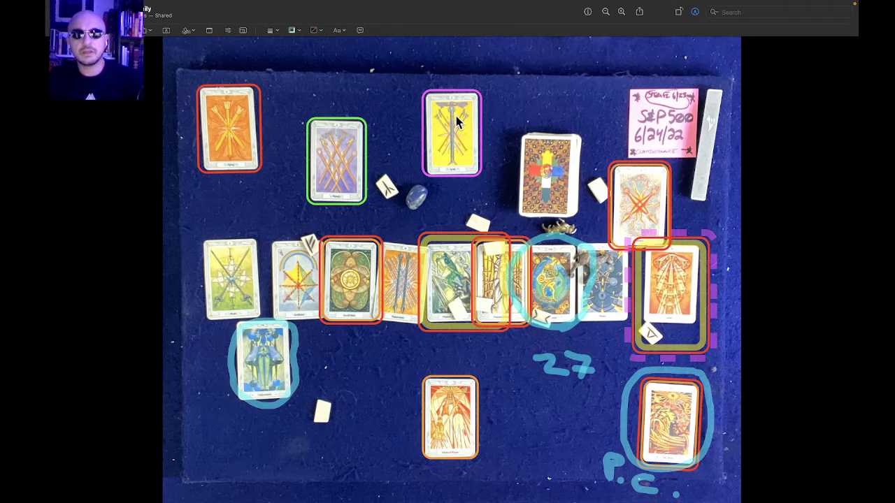
{"action": "mouse_move", "coordinate": [447, 168]}
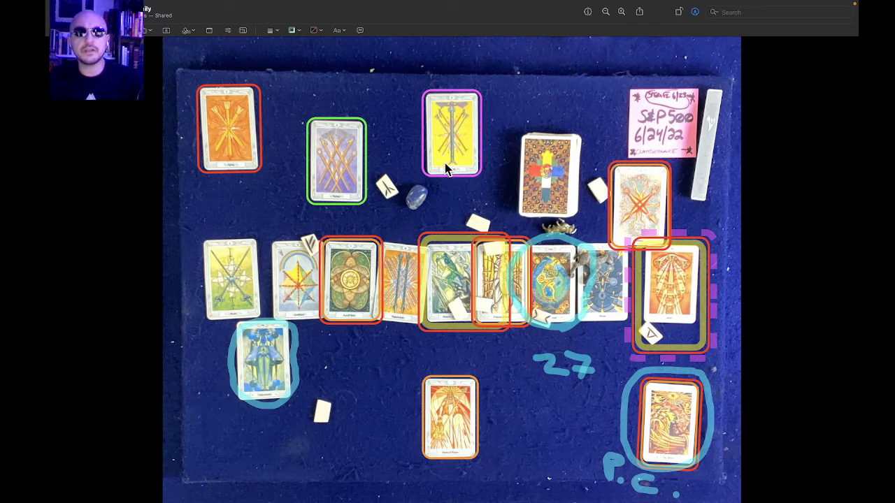
{"action": "mouse_move", "coordinate": [374, 124]}
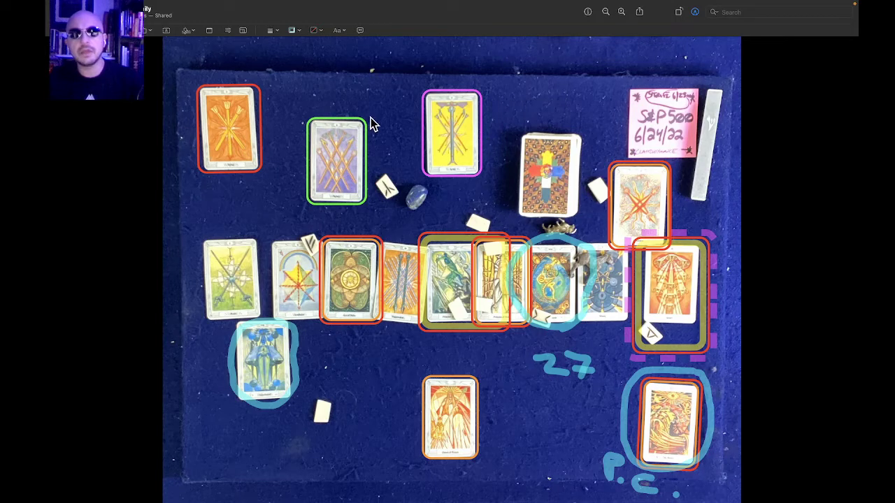
{"action": "mouse_move", "coordinate": [426, 108]}
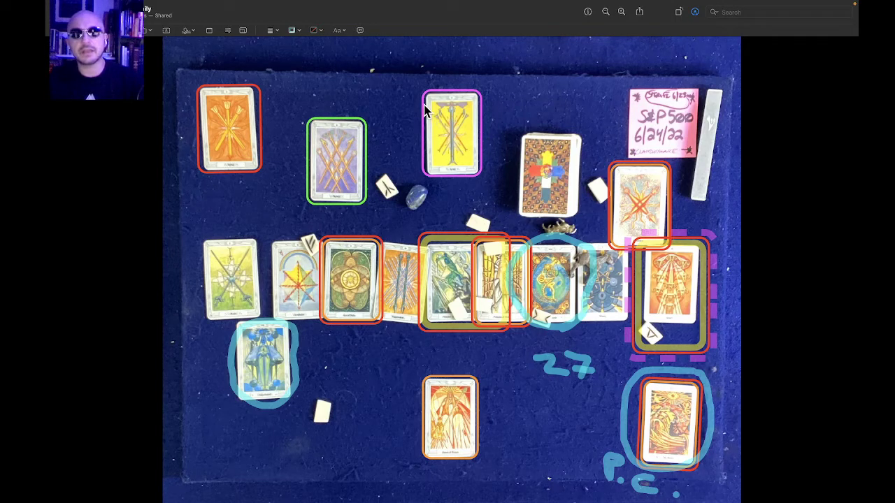
{"action": "mouse_move", "coordinate": [526, 220]}
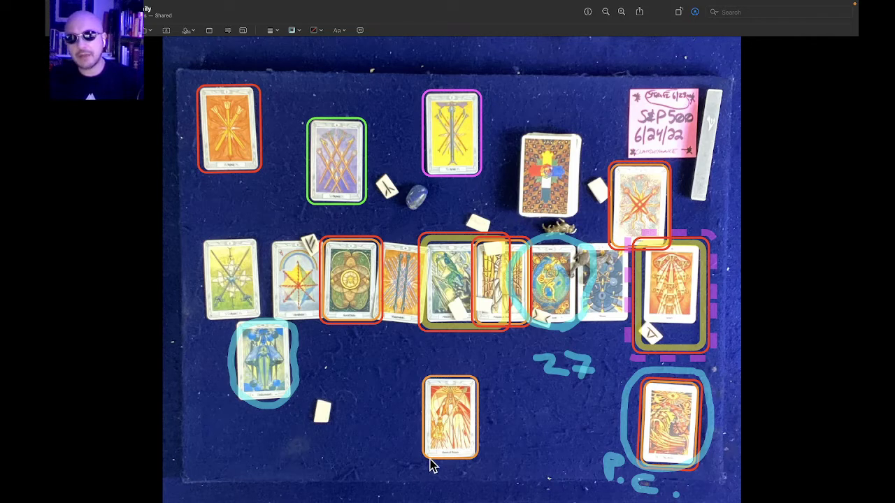
{"action": "mouse_move", "coordinate": [410, 471]}
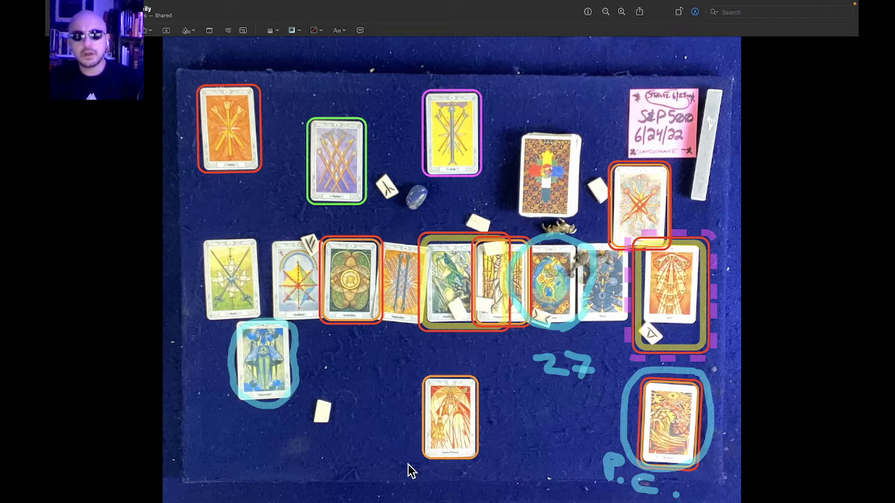
{"action": "mouse_move", "coordinate": [594, 259]}
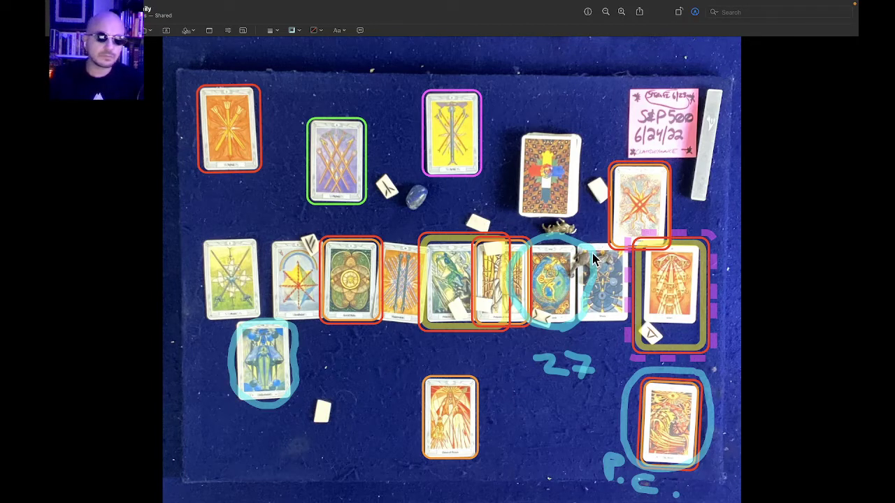
{"action": "mouse_move", "coordinate": [458, 217]}
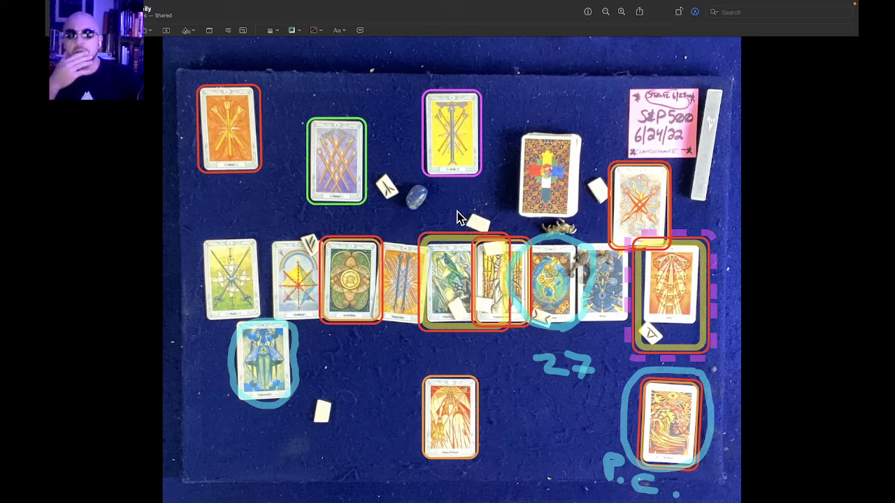
{"action": "mouse_move", "coordinate": [343, 175]}
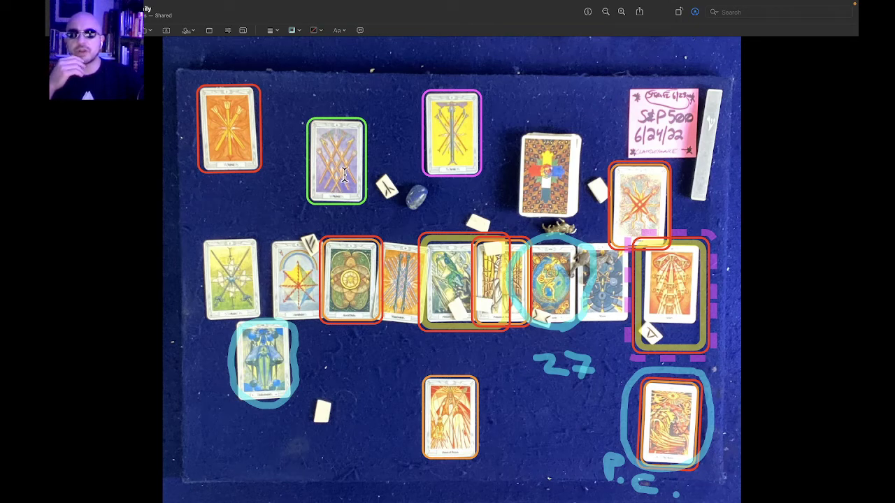
{"action": "mouse_move", "coordinate": [332, 175]}
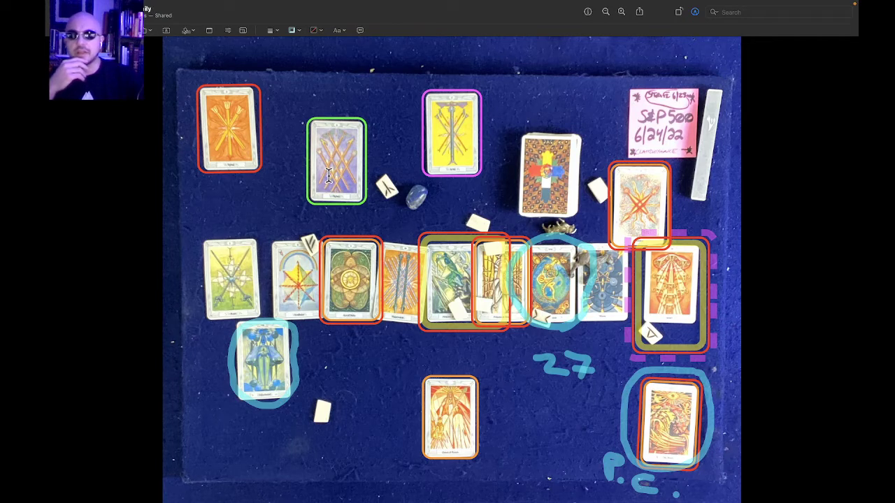
{"action": "mouse_move", "coordinate": [368, 154]}
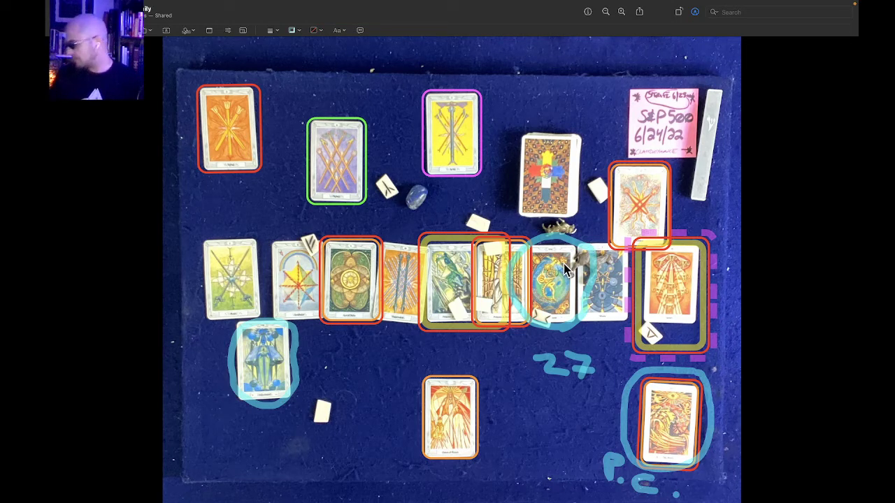
{"action": "mouse_move", "coordinate": [506, 279]}
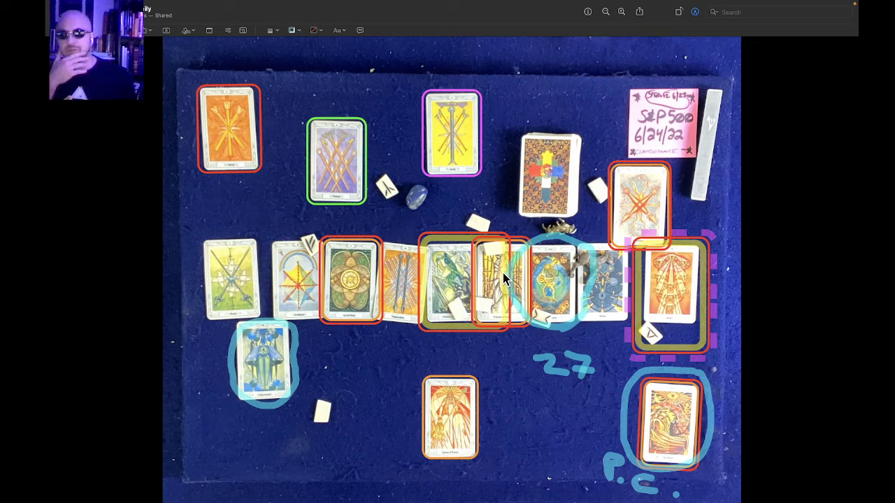
{"action": "mouse_move", "coordinate": [132, 331]}
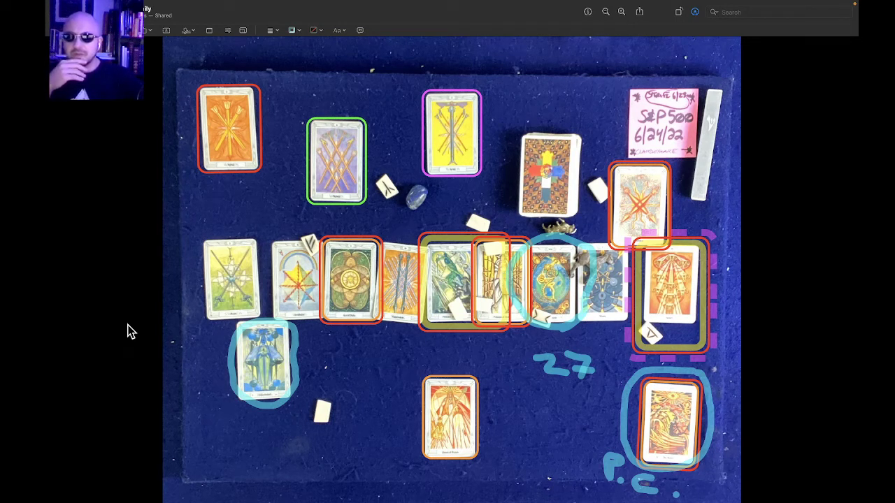
{"action": "mouse_move", "coordinate": [326, 264]}
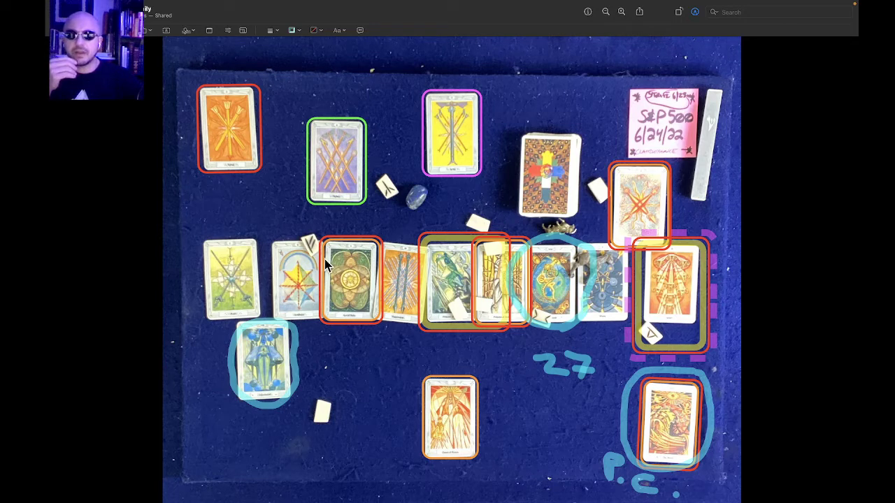
{"action": "mouse_move", "coordinate": [334, 292]}
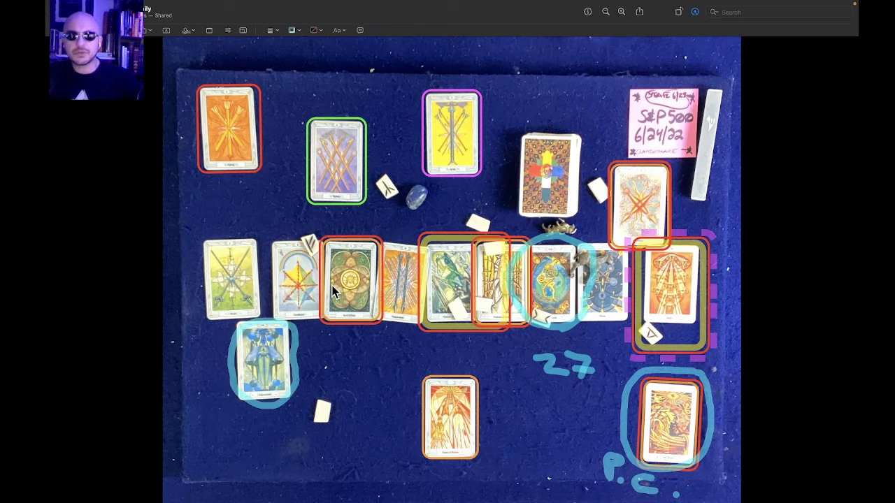
{"action": "mouse_move", "coordinate": [356, 297]}
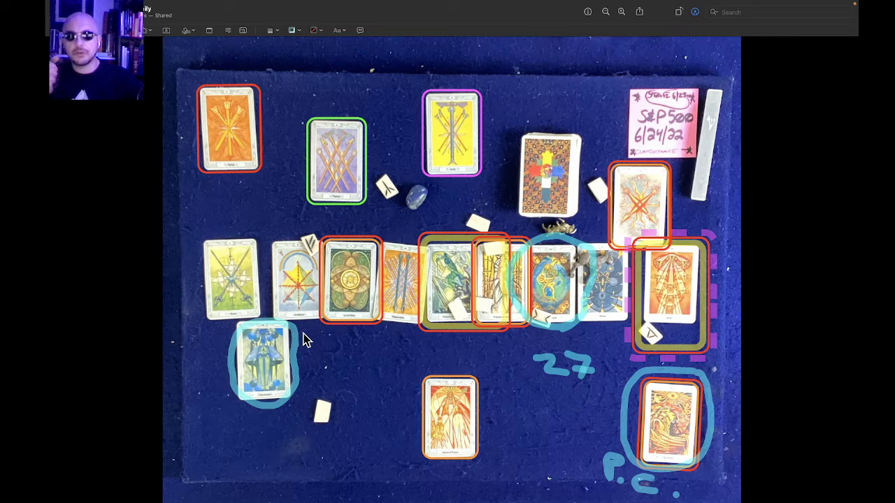
{"action": "mouse_move", "coordinate": [329, 272]}
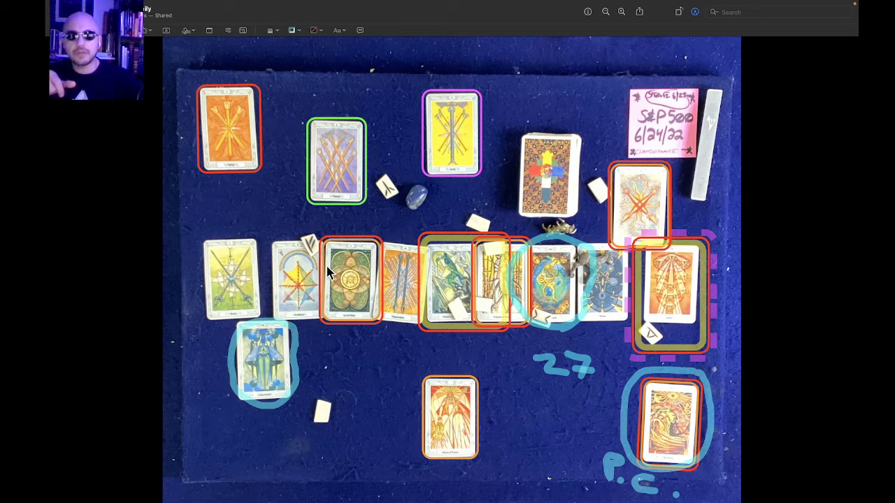
{"action": "mouse_move", "coordinate": [325, 238]}
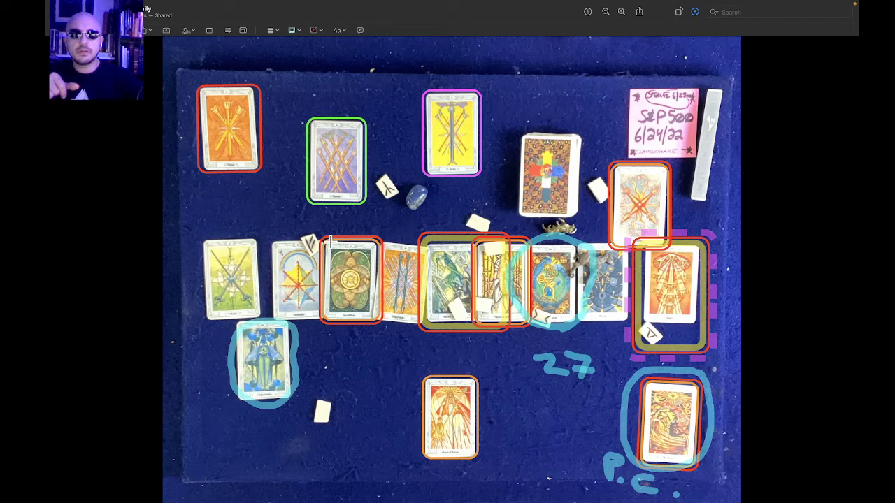
{"action": "mouse_move", "coordinate": [356, 239]}
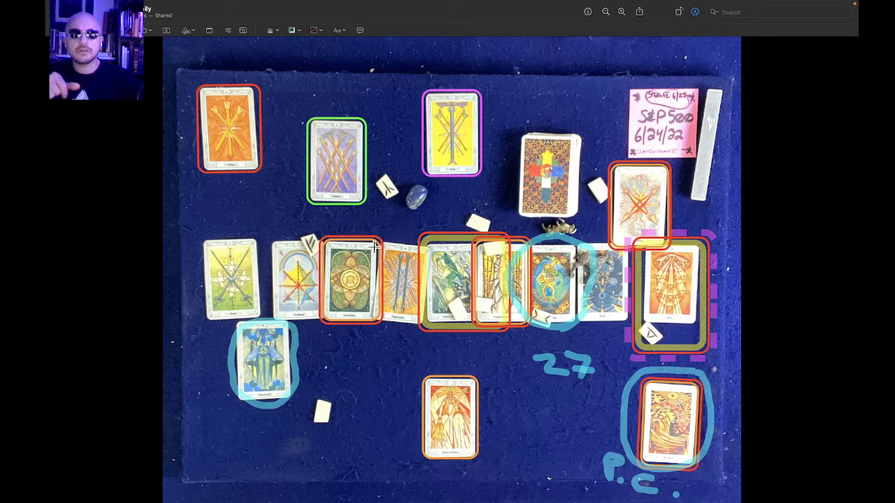
{"action": "mouse_move", "coordinate": [372, 245]}
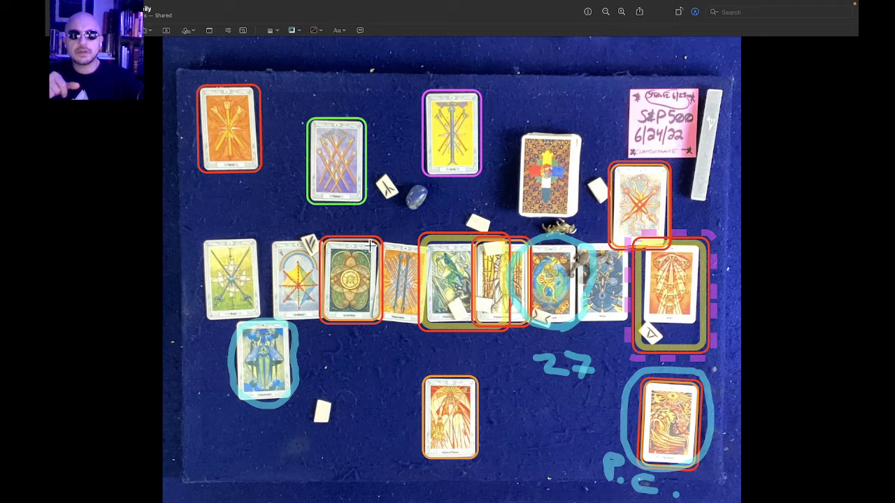
{"action": "mouse_move", "coordinate": [440, 173]}
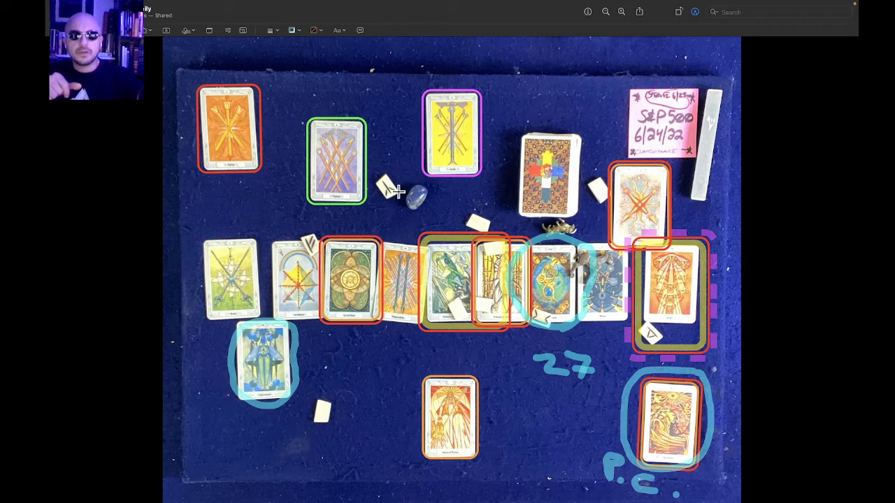
{"action": "mouse_move", "coordinate": [369, 205]}
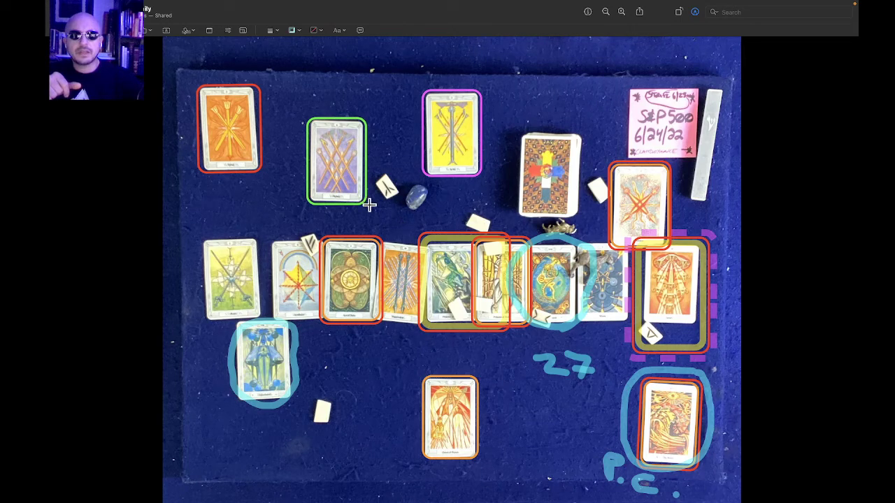
{"action": "mouse_move", "coordinate": [431, 297]}
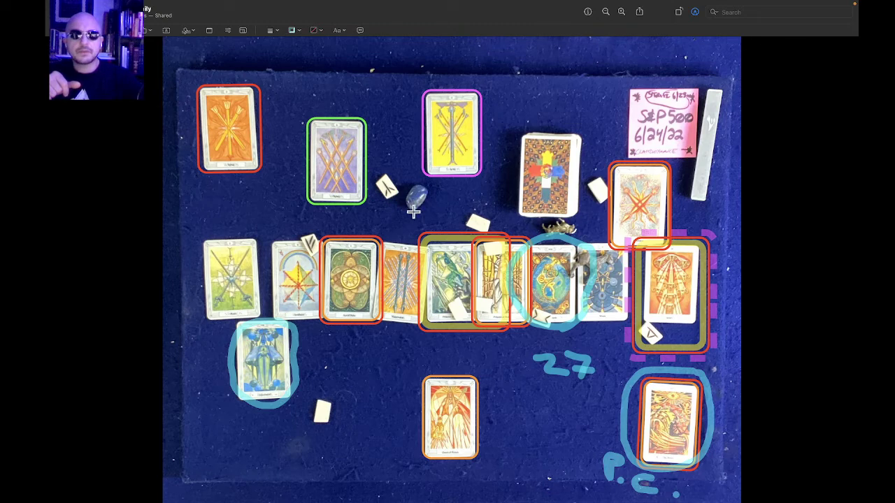
{"action": "mouse_move", "coordinate": [453, 215]}
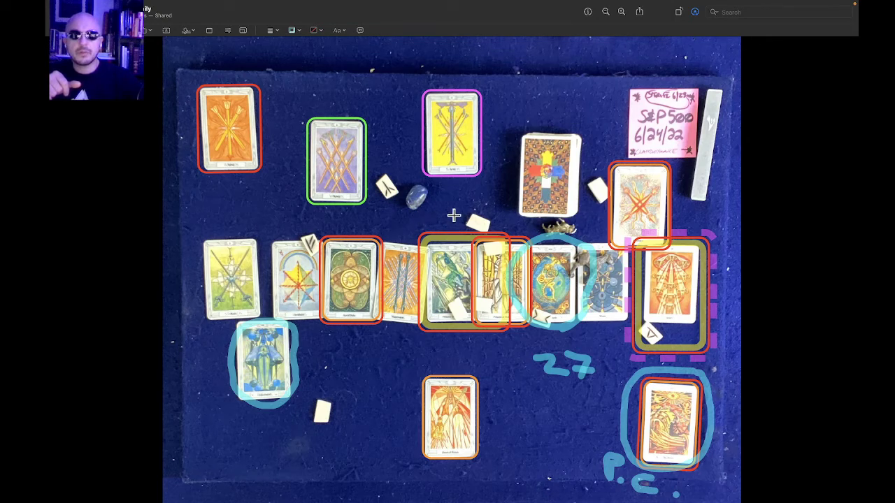
{"action": "mouse_move", "coordinate": [436, 211]}
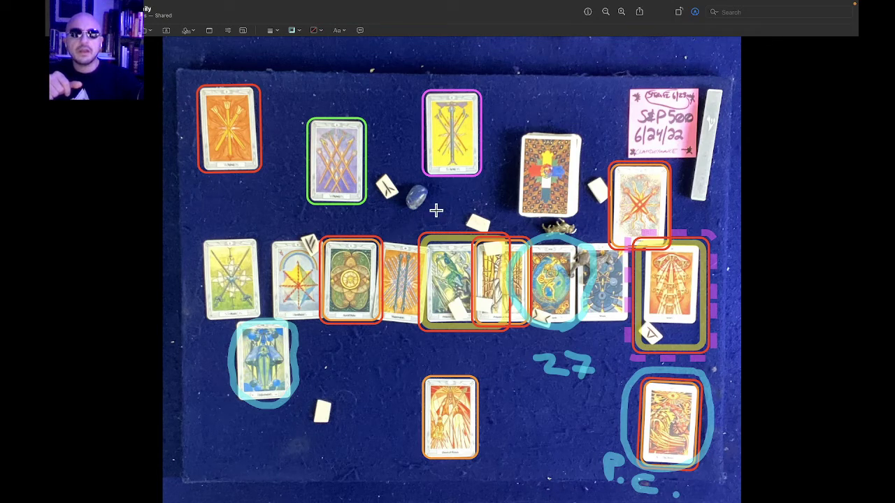
{"action": "mouse_move", "coordinate": [285, 356]}
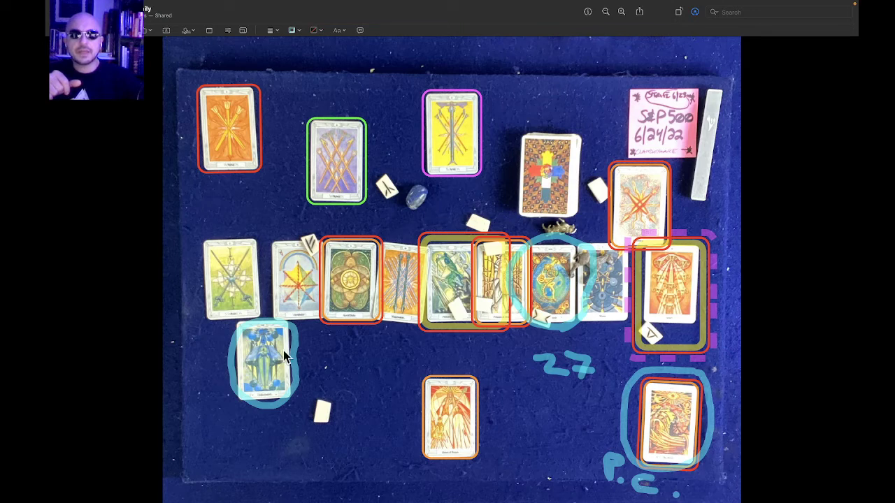
{"action": "mouse_move", "coordinate": [314, 269]}
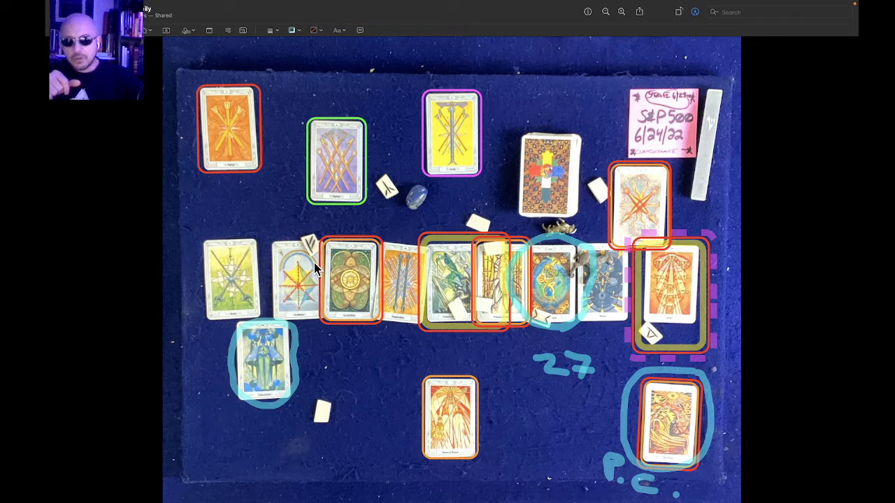
{"action": "mouse_move", "coordinate": [391, 203]}
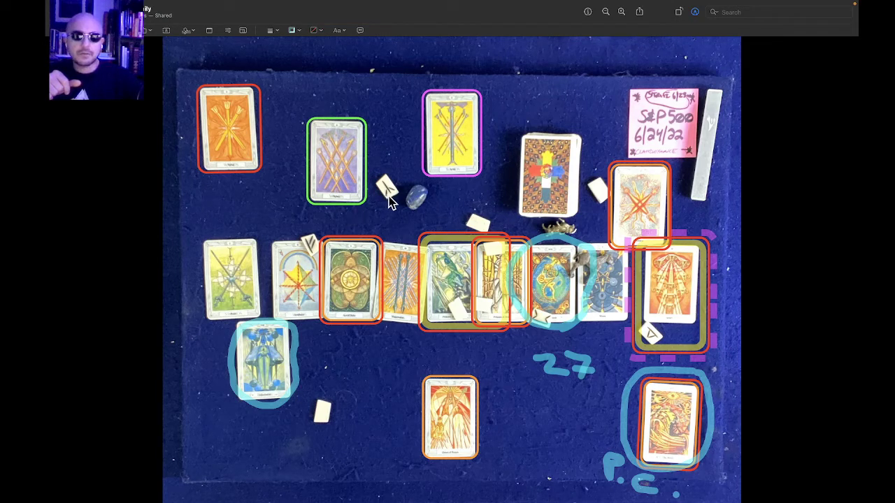
{"action": "mouse_move", "coordinate": [427, 259]}
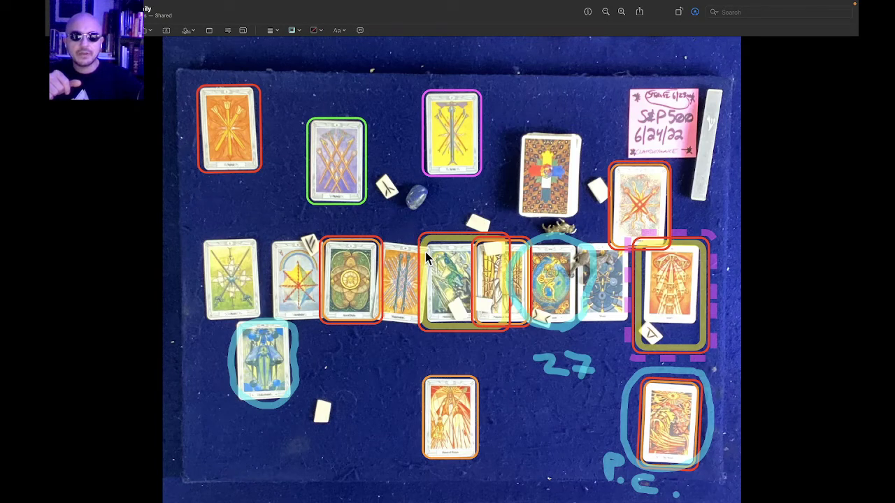
{"action": "mouse_move", "coordinate": [426, 306]}
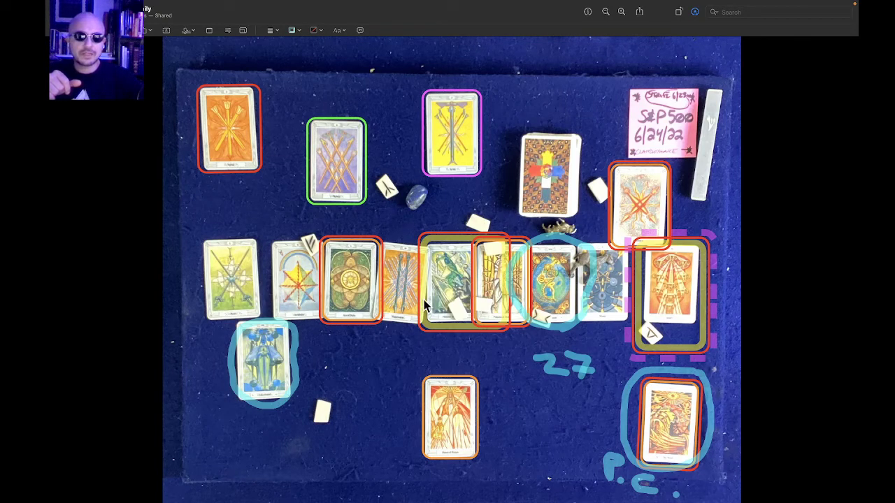
{"action": "mouse_move", "coordinate": [489, 283]}
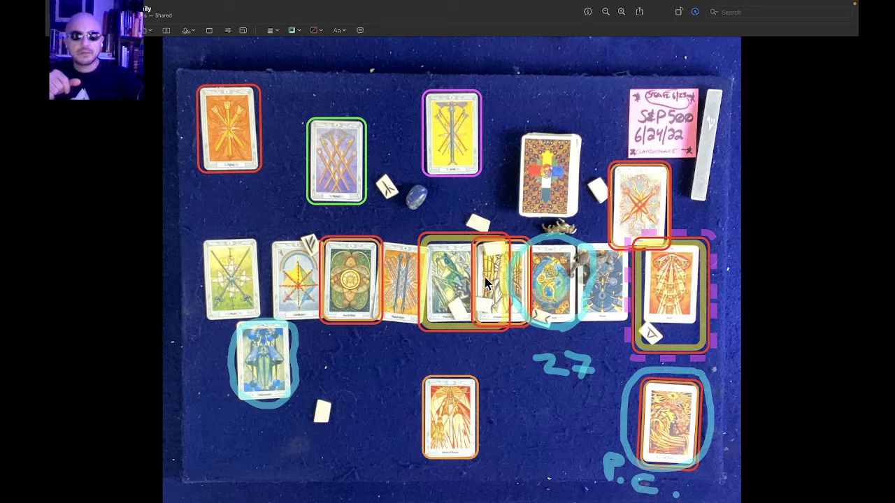
{"action": "mouse_move", "coordinate": [521, 297]}
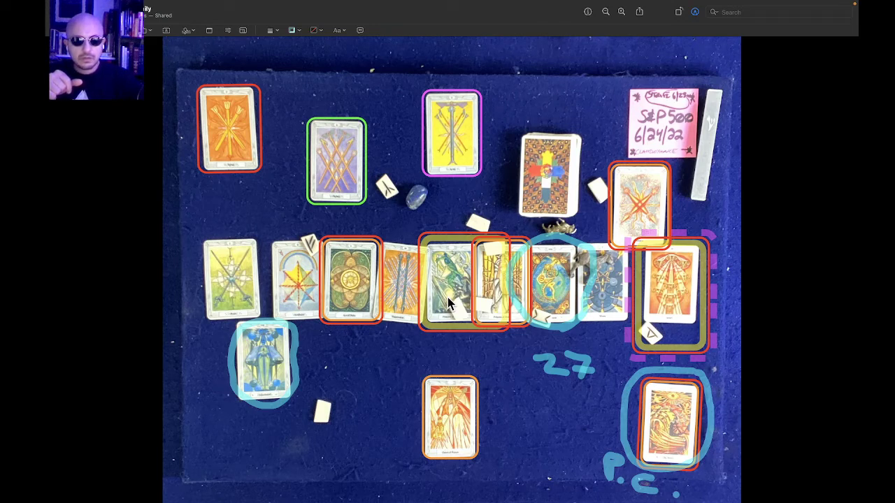
{"action": "mouse_move", "coordinate": [458, 290]}
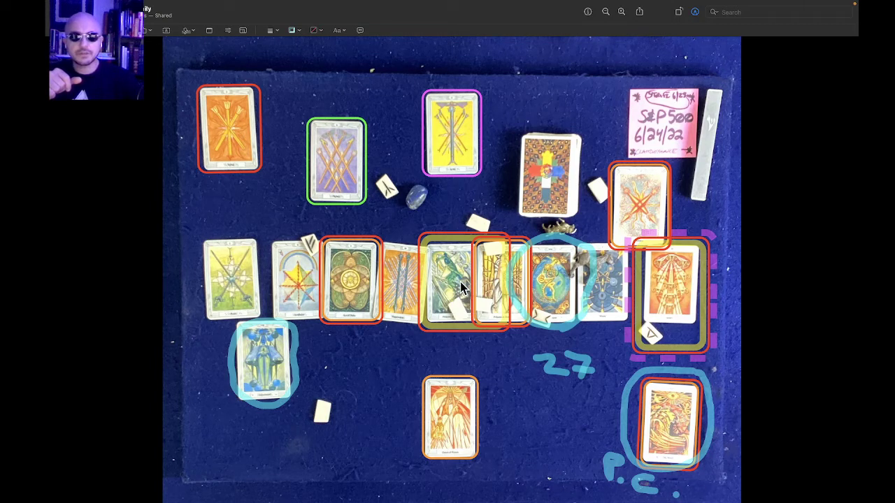
{"action": "mouse_move", "coordinate": [563, 283]}
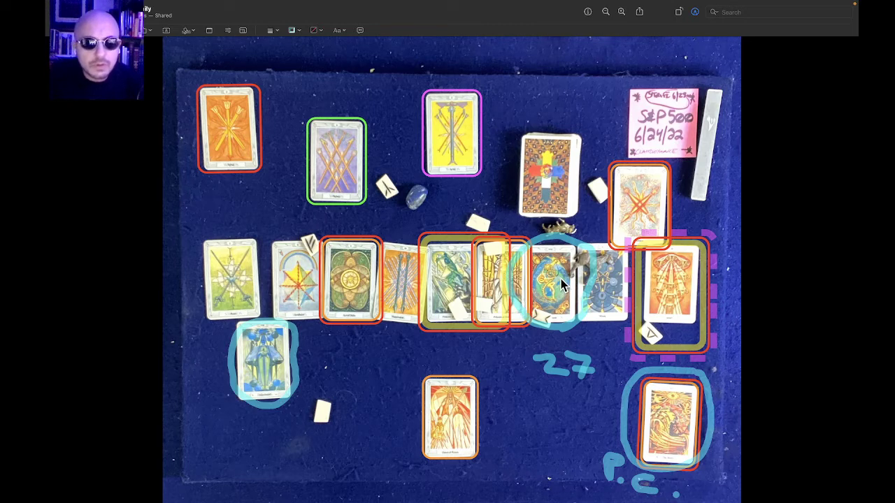
{"action": "mouse_move", "coordinate": [514, 272]}
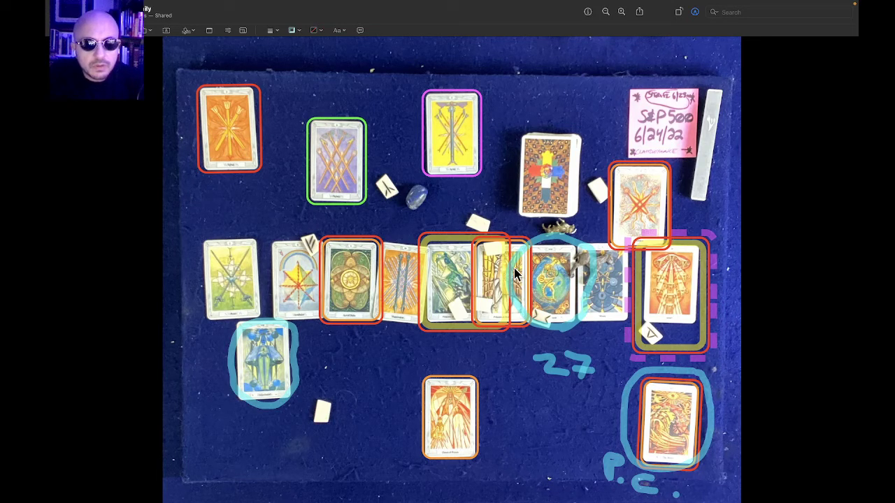
{"action": "mouse_move", "coordinate": [525, 287]}
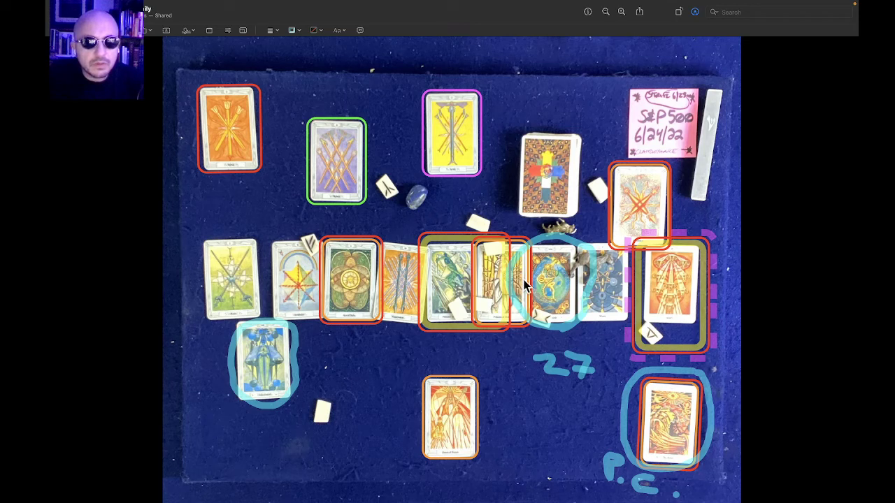
{"action": "mouse_move", "coordinate": [559, 292]}
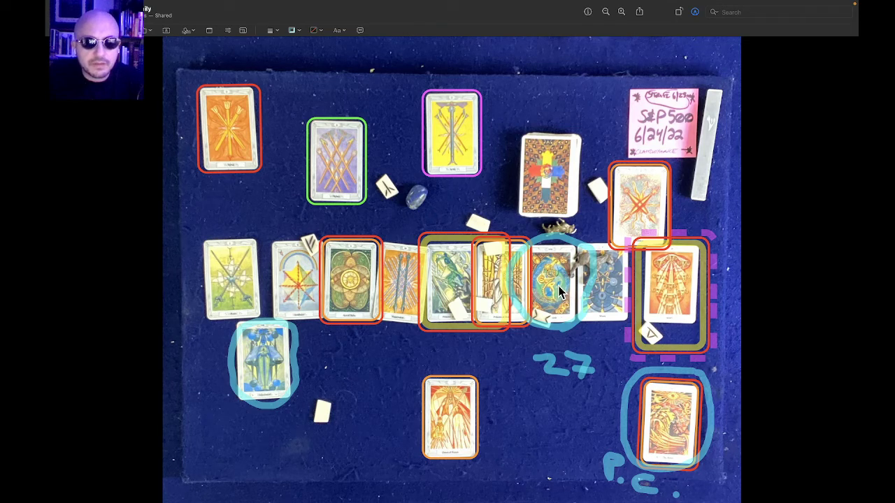
{"action": "mouse_move", "coordinate": [535, 273]}
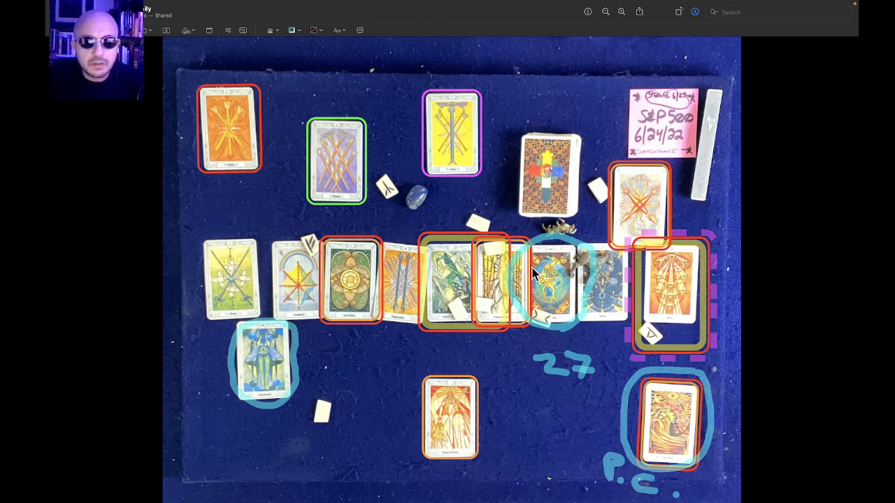
{"action": "mouse_move", "coordinate": [517, 255]}
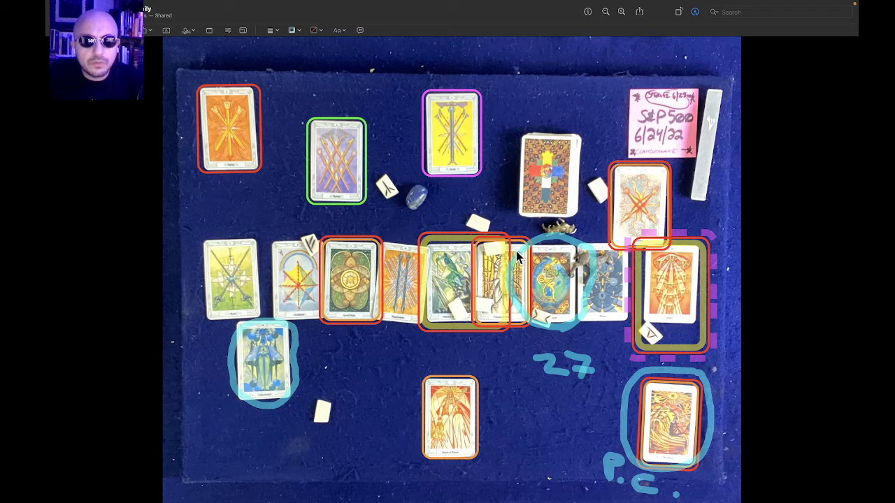
{"action": "mouse_move", "coordinate": [545, 206]}
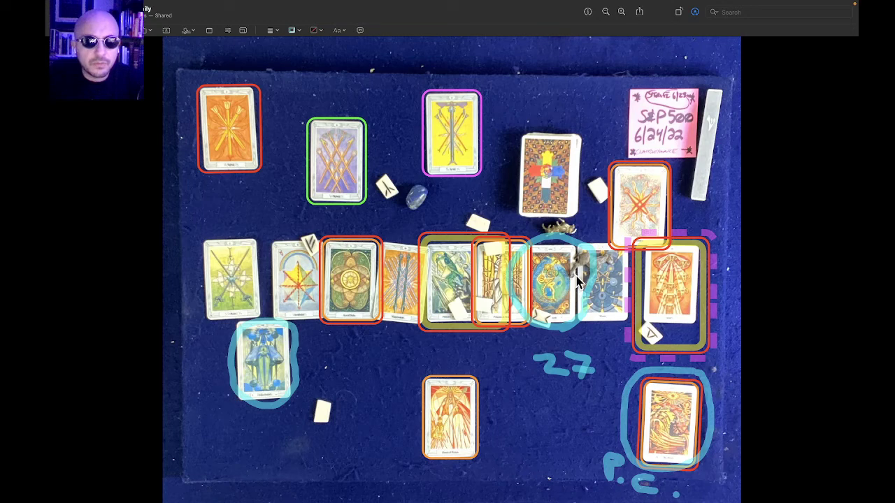
{"action": "mouse_move", "coordinate": [590, 251]}
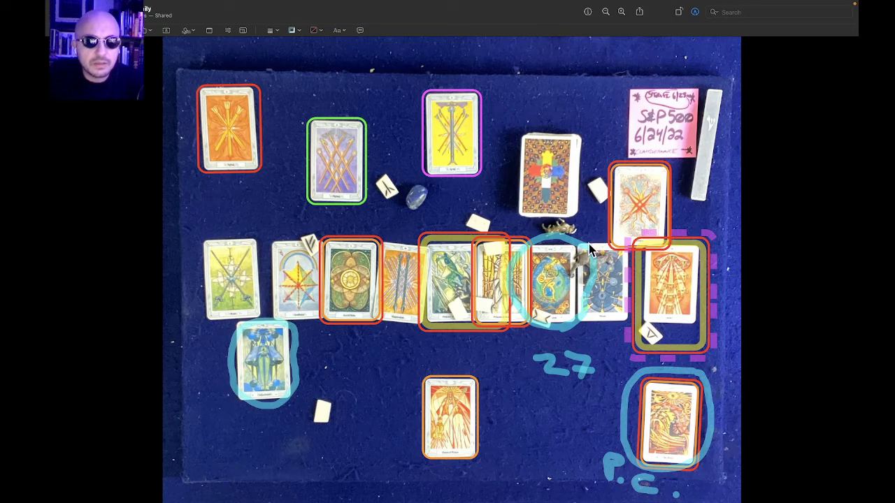
{"action": "mouse_move", "coordinate": [534, 283]}
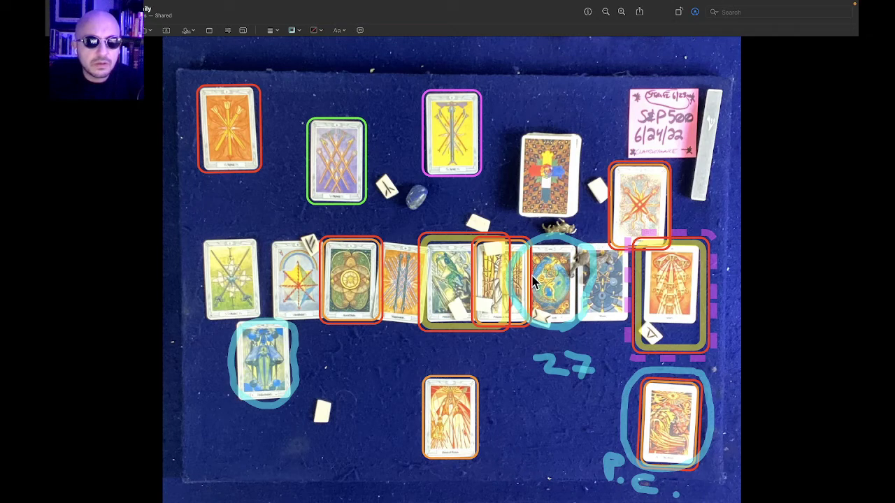
{"action": "mouse_move", "coordinate": [598, 241]}
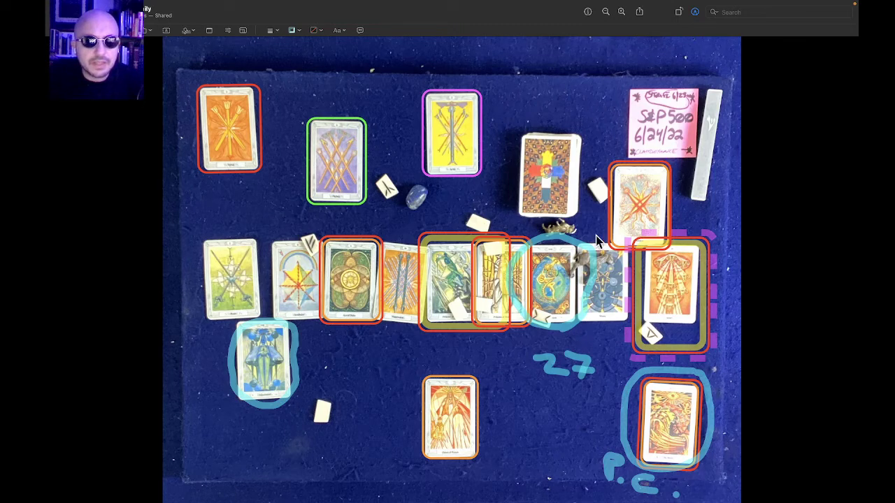
{"action": "mouse_move", "coordinate": [599, 253]}
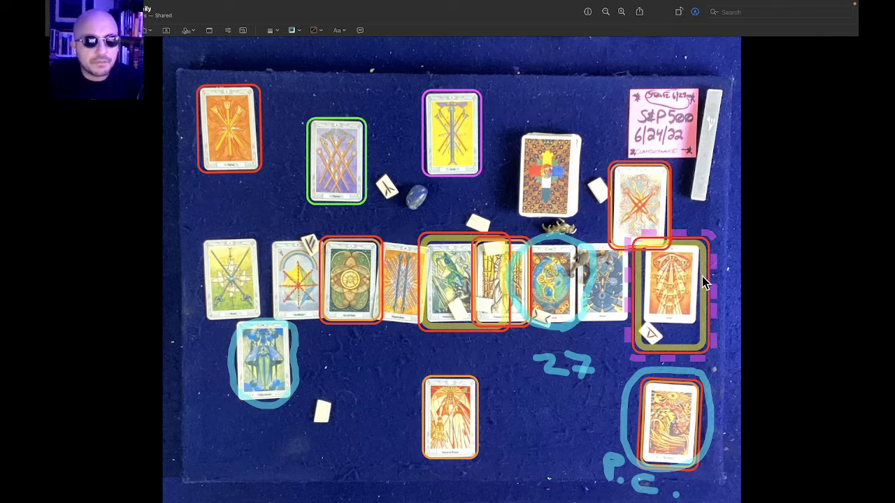
{"action": "mouse_move", "coordinate": [697, 285]}
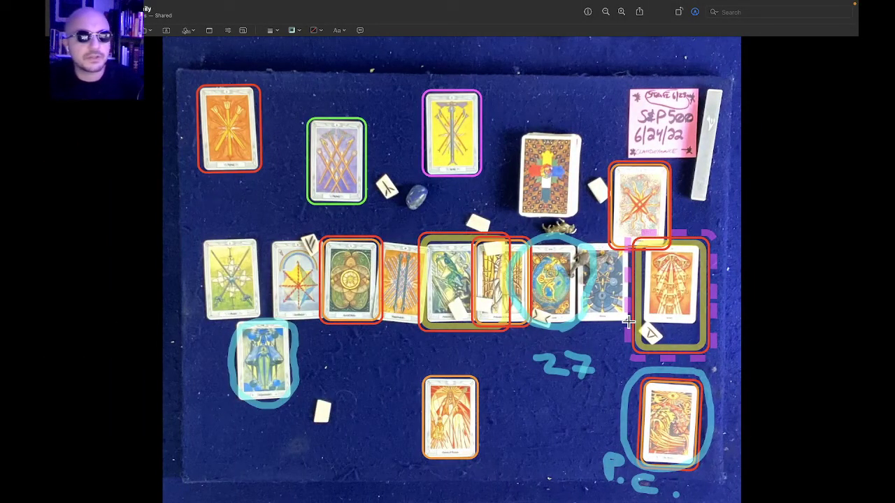
{"action": "mouse_move", "coordinate": [715, 211]}
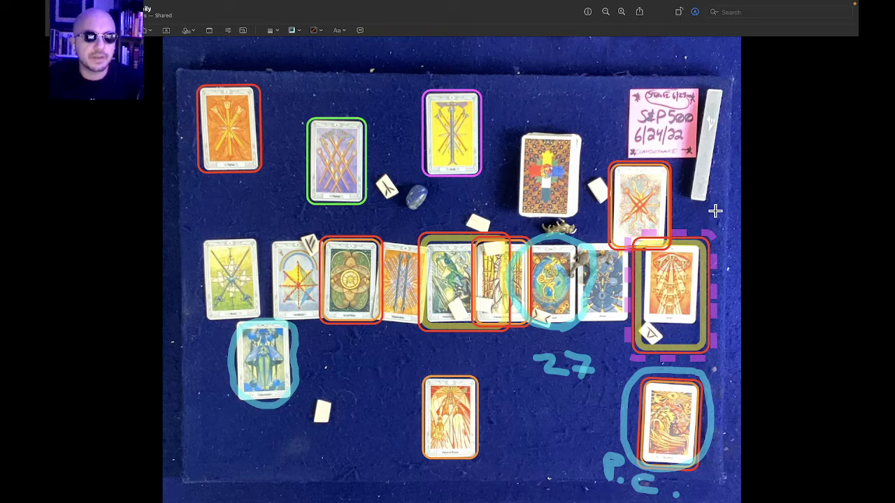
{"action": "mouse_move", "coordinate": [706, 222]}
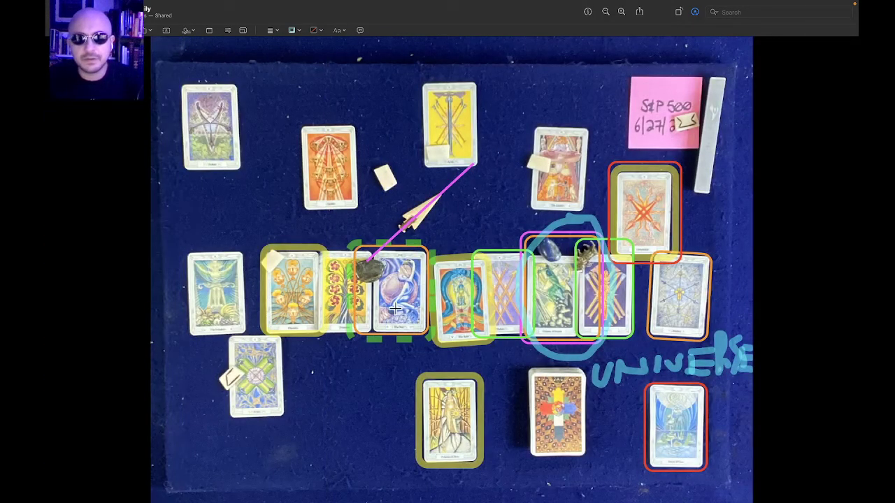
{"action": "mouse_move", "coordinate": [331, 300]}
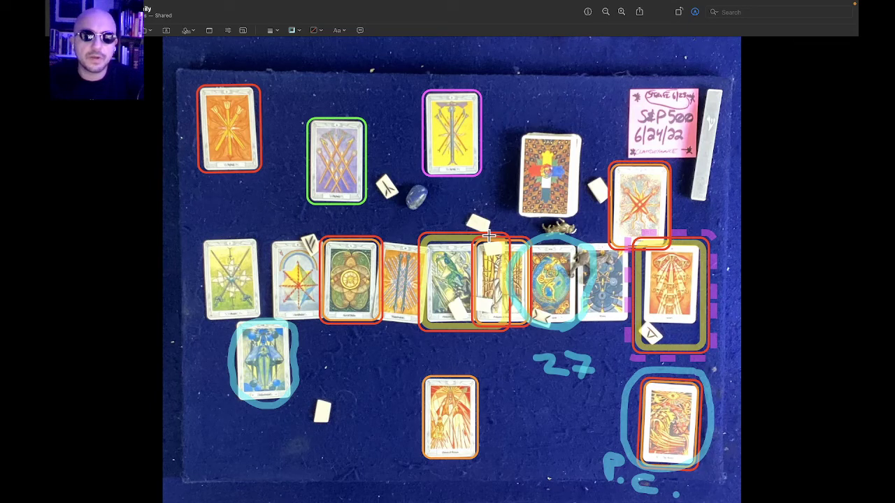
{"action": "mouse_move", "coordinate": [750, 250]}
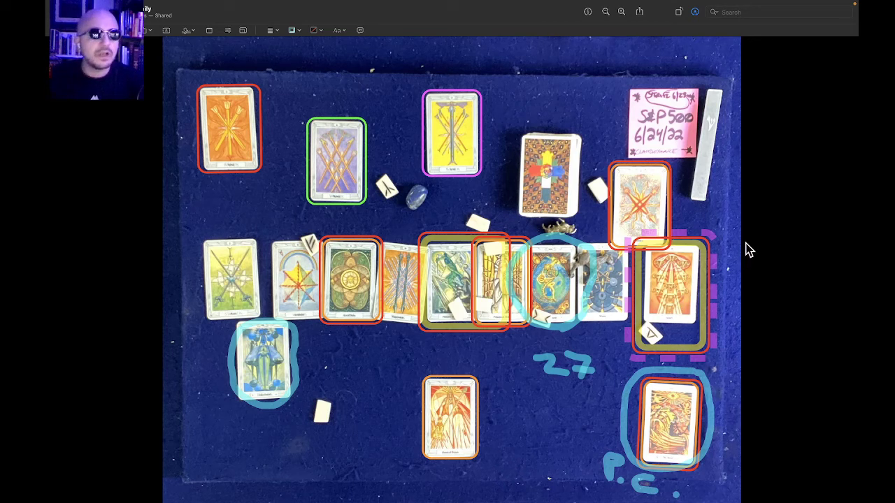